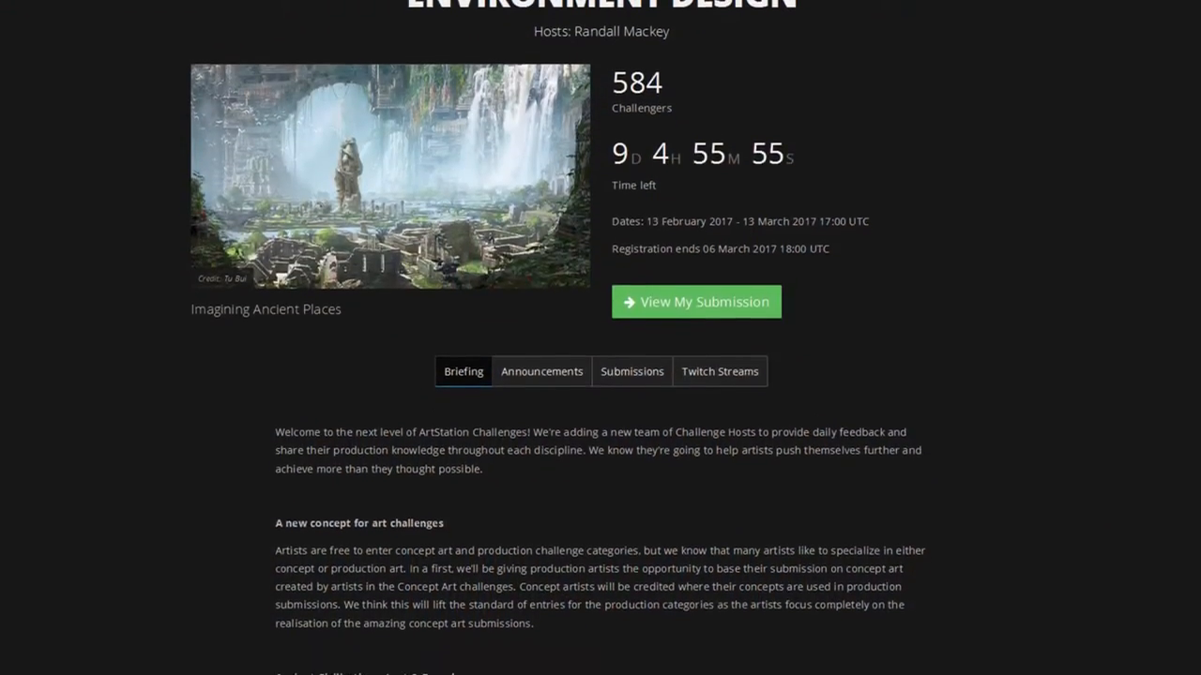
scroll(down, 3)
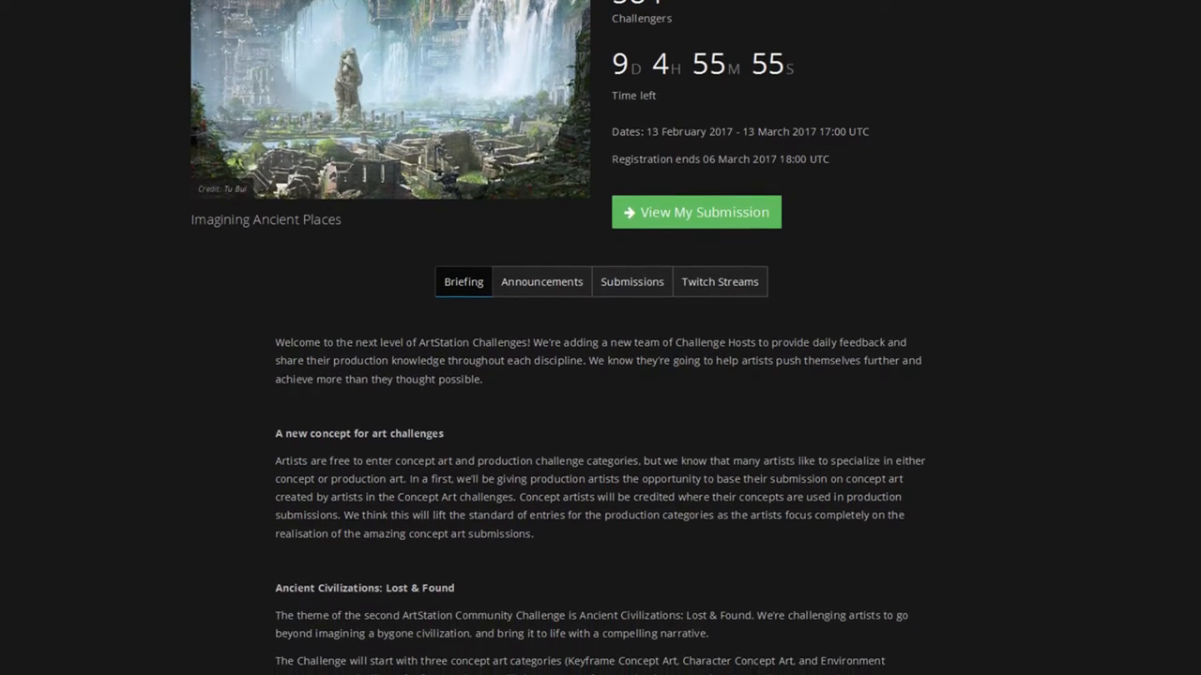
scroll(down, 3)
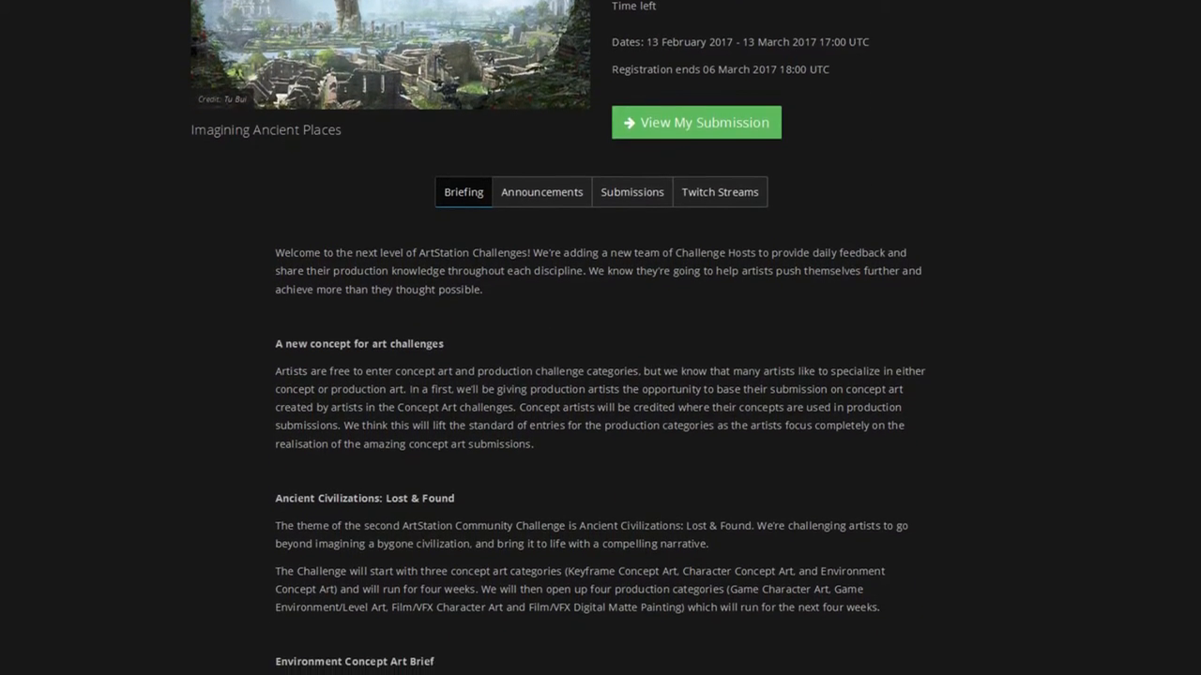
scroll(down, 3)
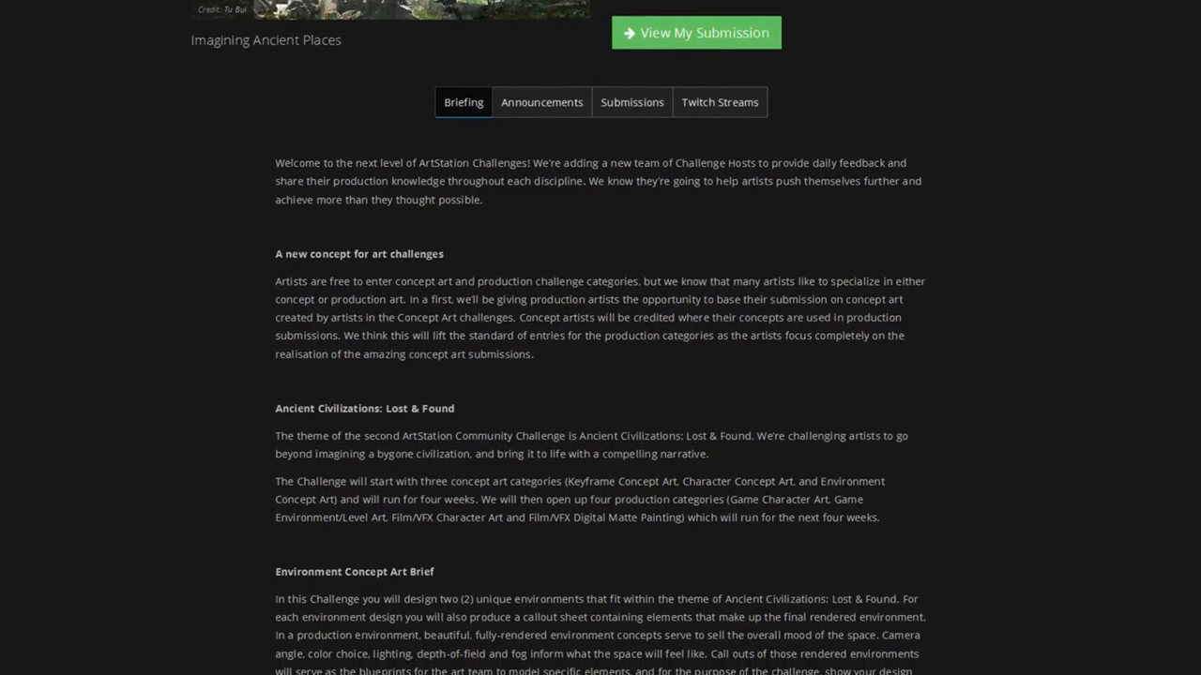
scroll(down, 3)
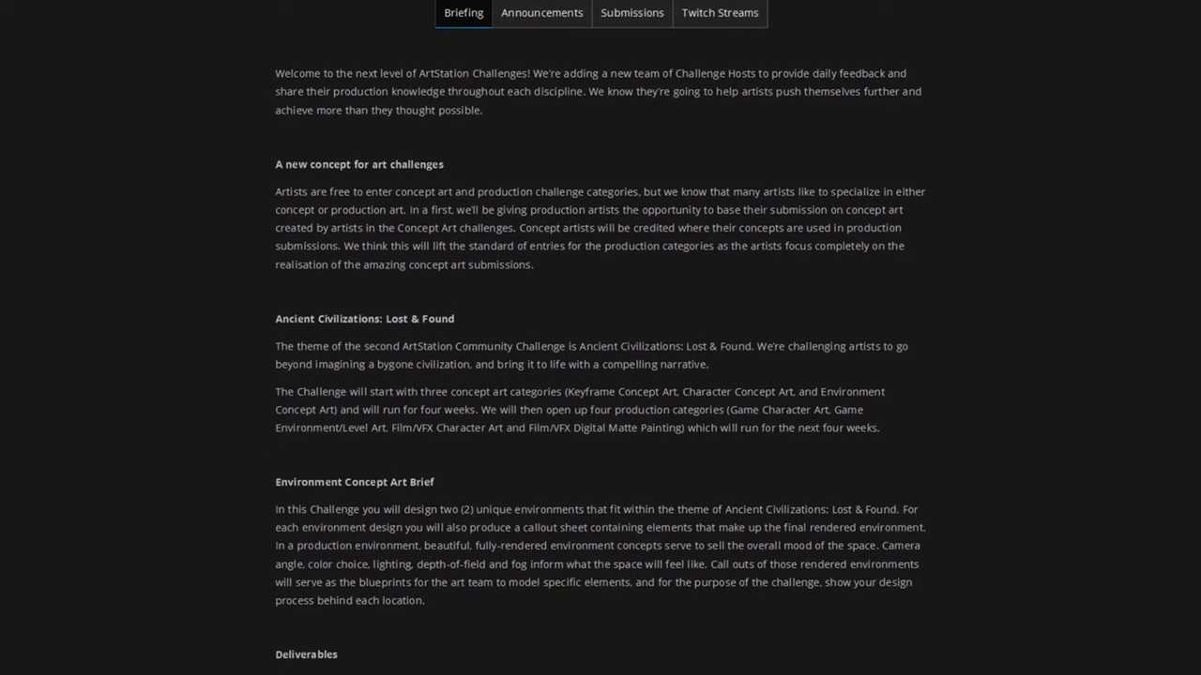